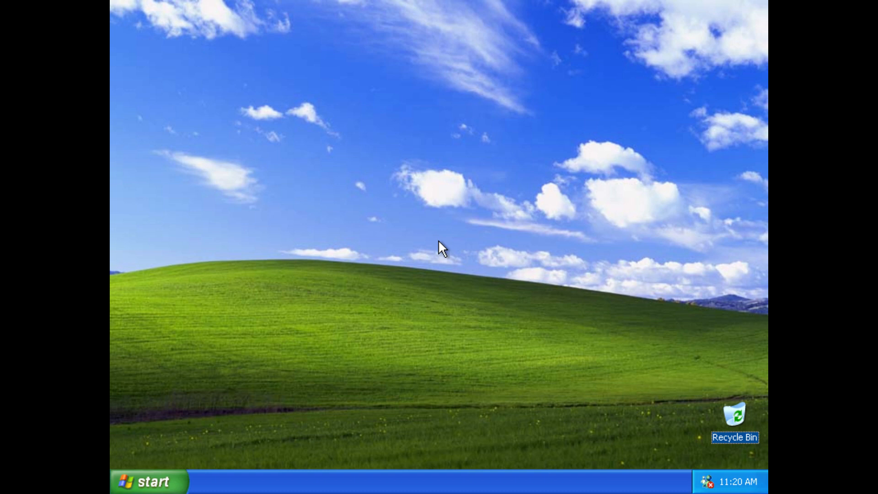
{"action": "left_click", "coordinate": [146, 482]}
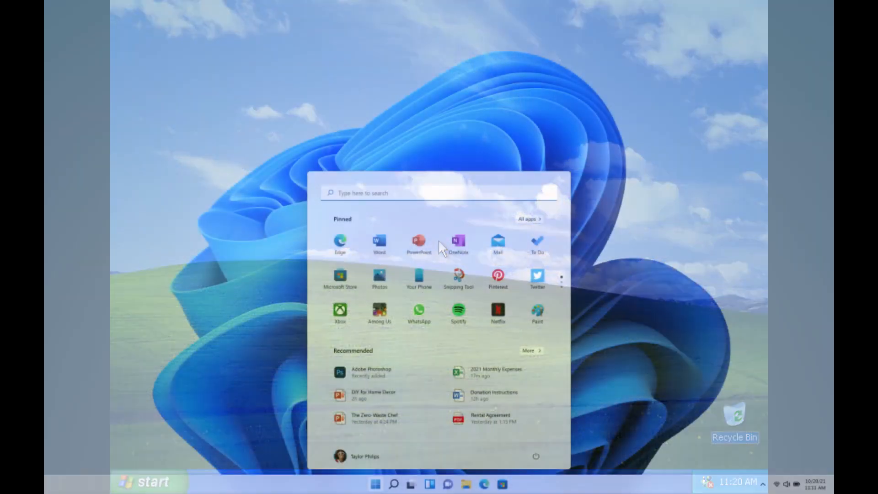